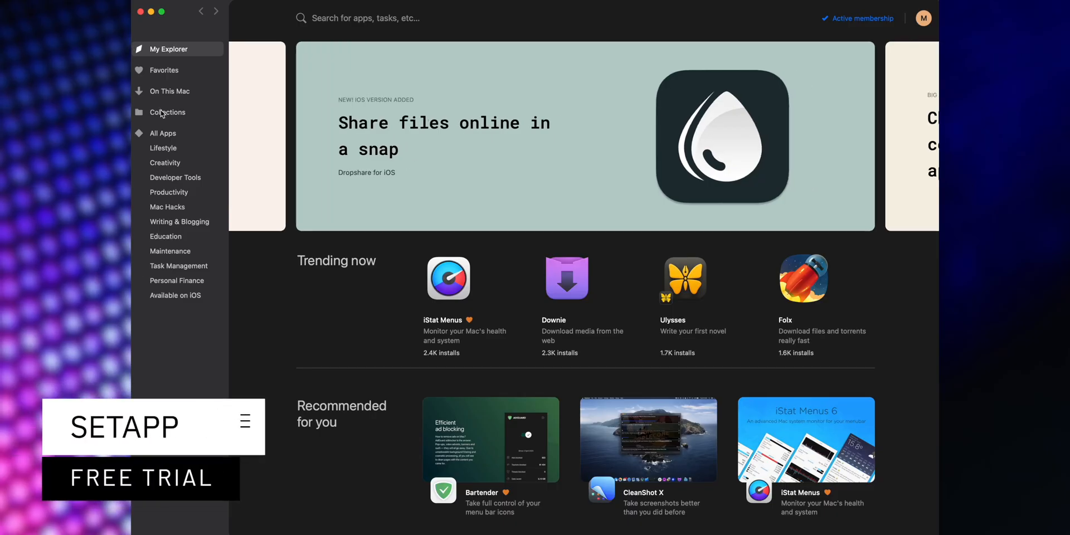
Start a CleanMyMac X smart scan and drop the GEMINI folder onto Gemini.
left_click(162, 134)
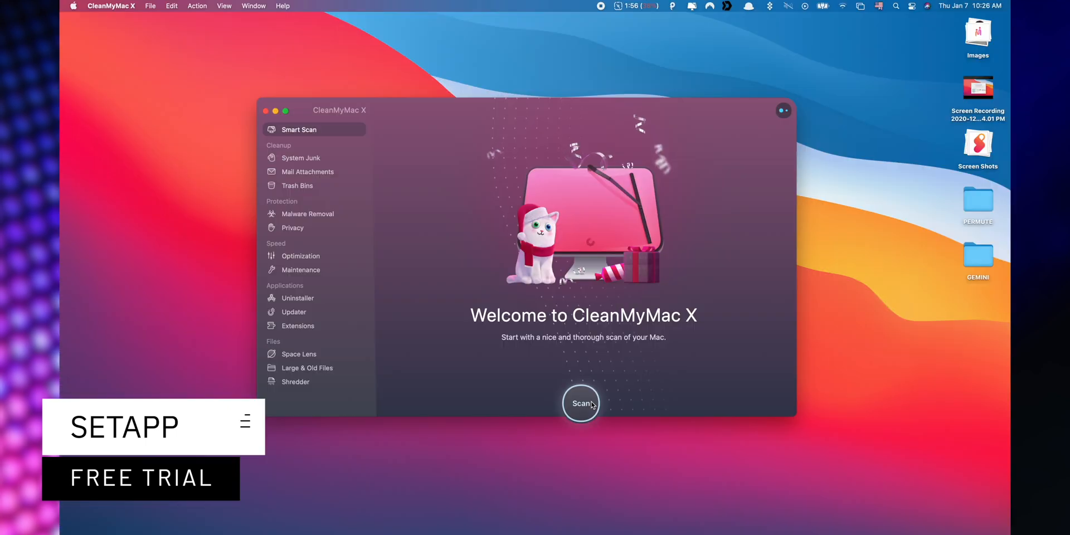
left_click(581, 403)
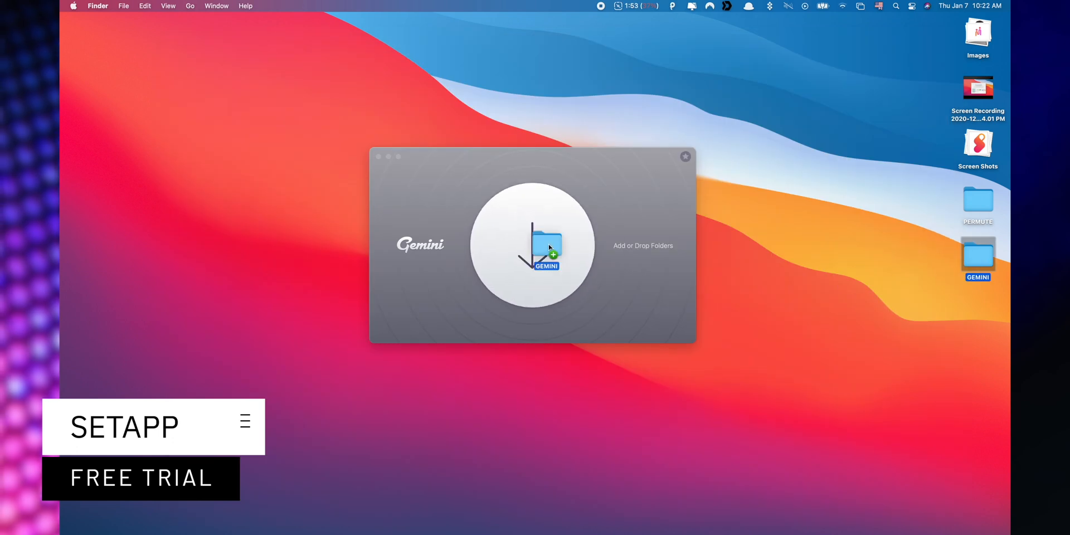
left_click_drag(977, 252, 546, 246)
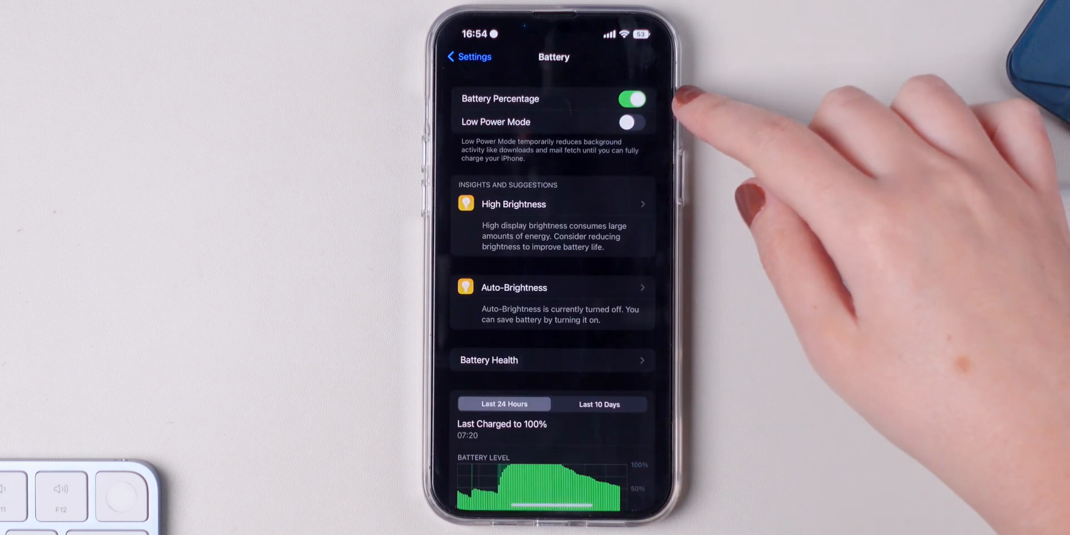
Toggle Battery Percentage off and back on so it shows in the status bar.
left_click(630, 100)
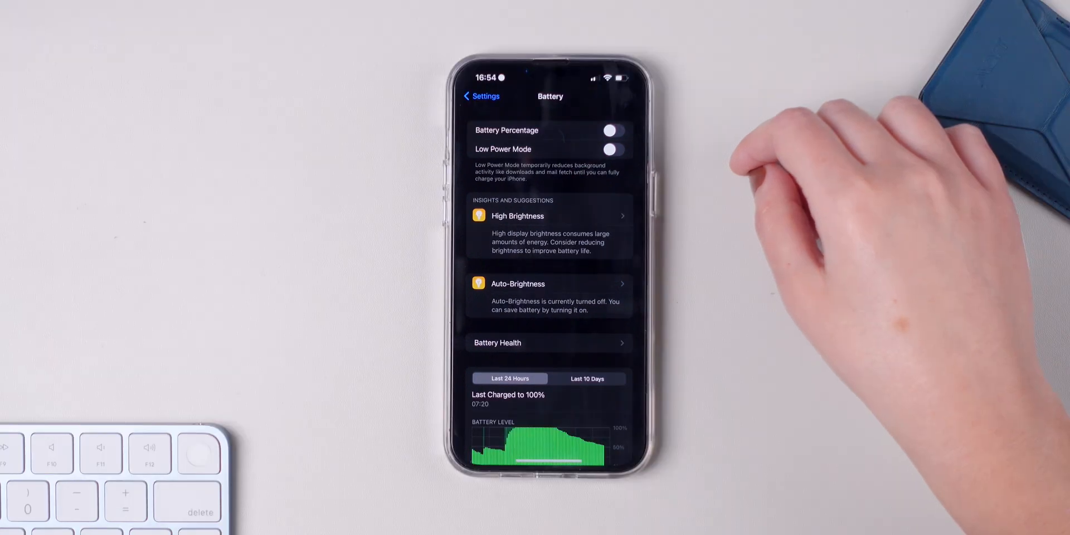
left_click(611, 130)
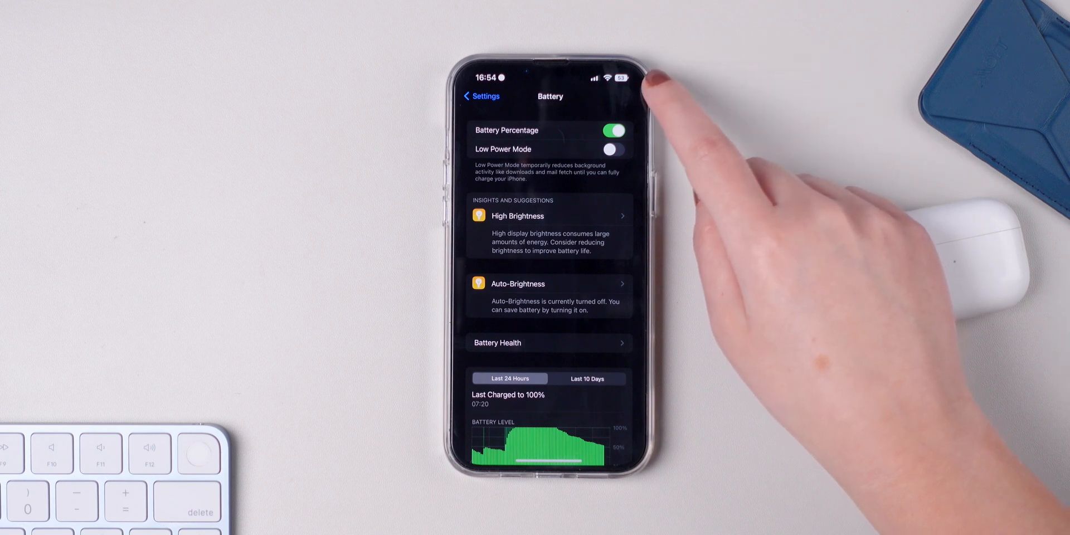
mouse_move(717, 171)
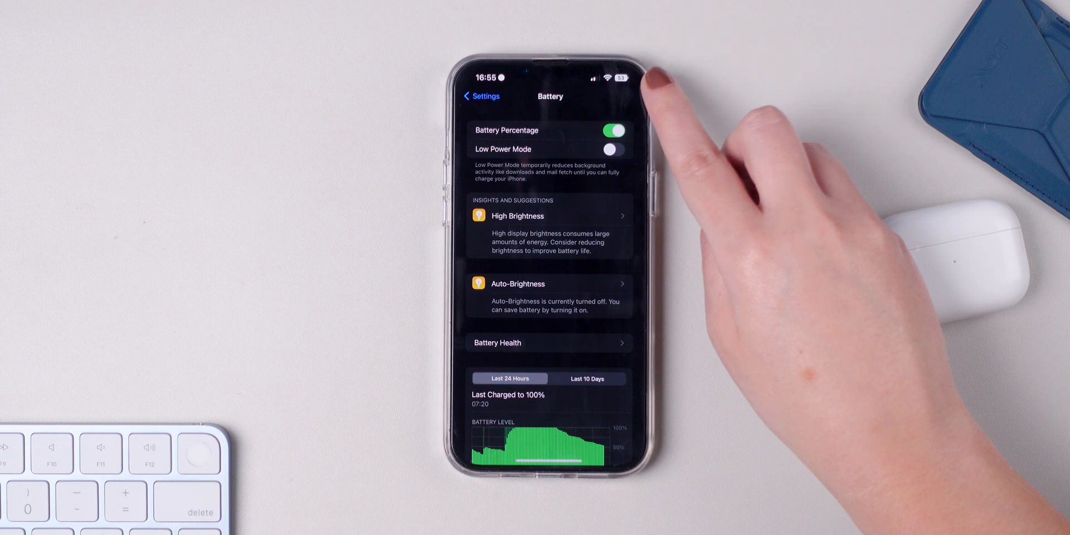
mouse_move(717, 171)
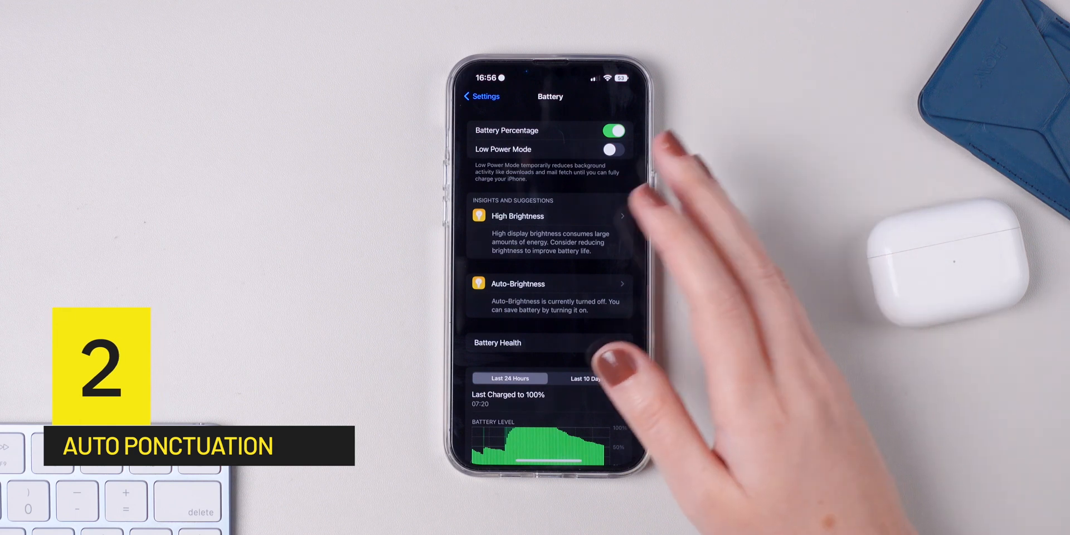
Go to General > Keyboard and check that Enable Dictation is on.
left_click(481, 97)
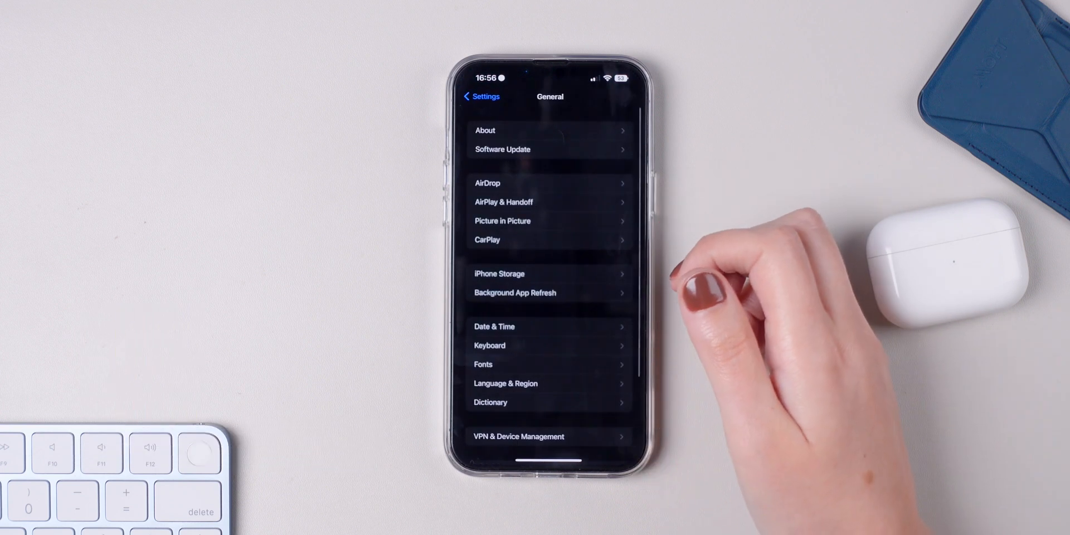
left_click(489, 346)
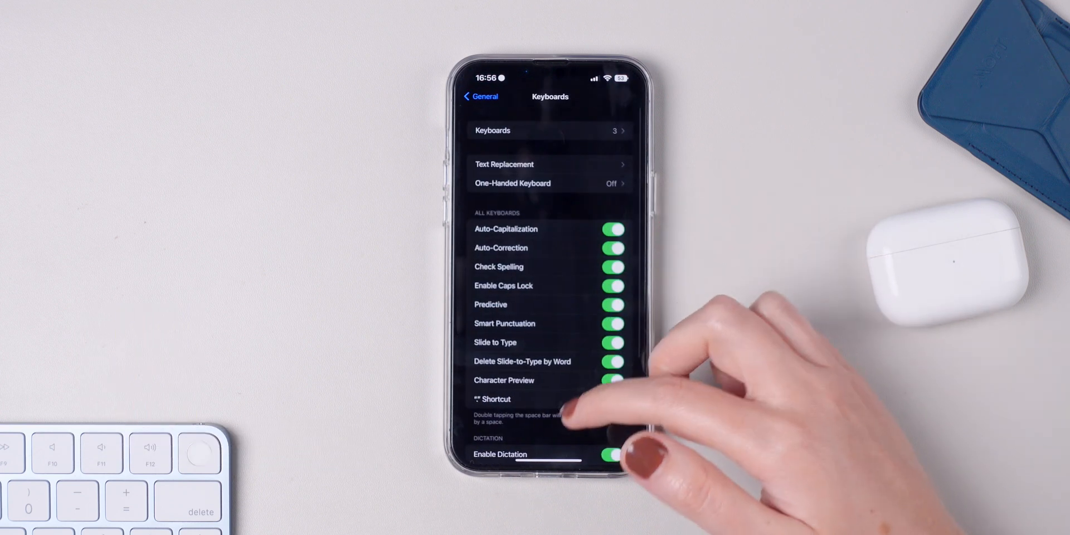
scroll("up", 3)
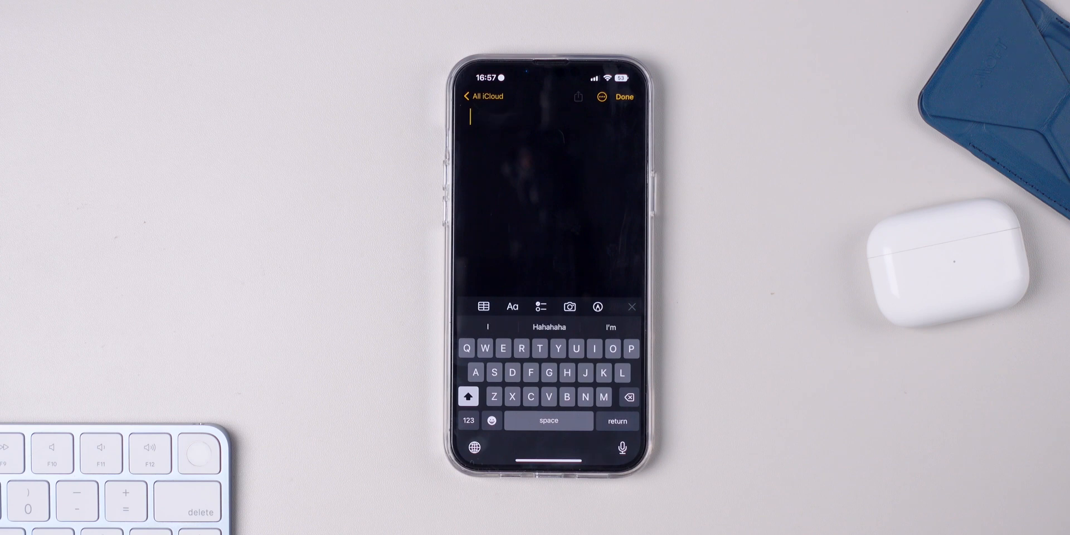
Dictate "What's the weather today" into the note with automatic punctuation.
left_click(622, 448)
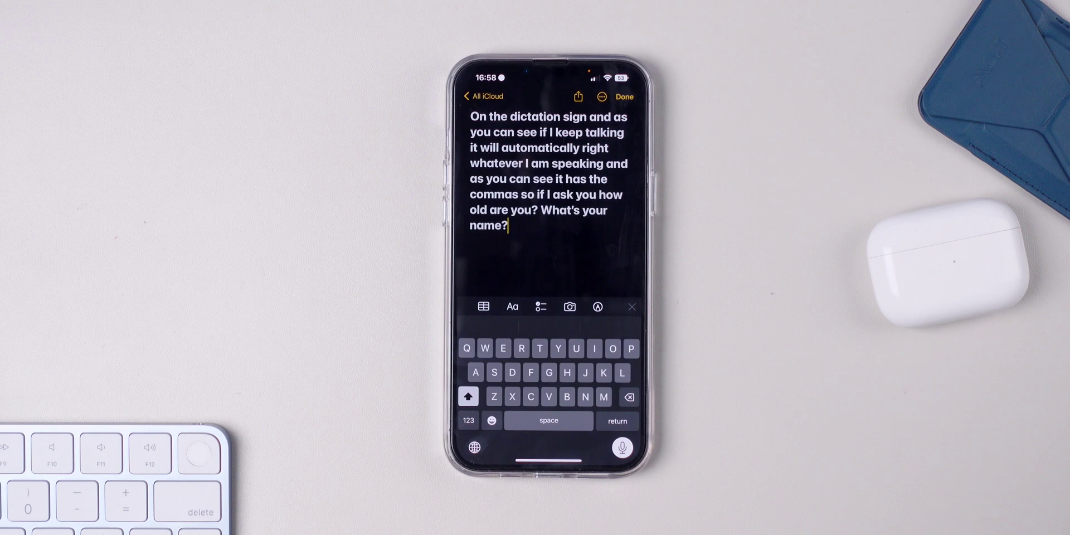
type("What's the weather today? It will automatically add all of the")
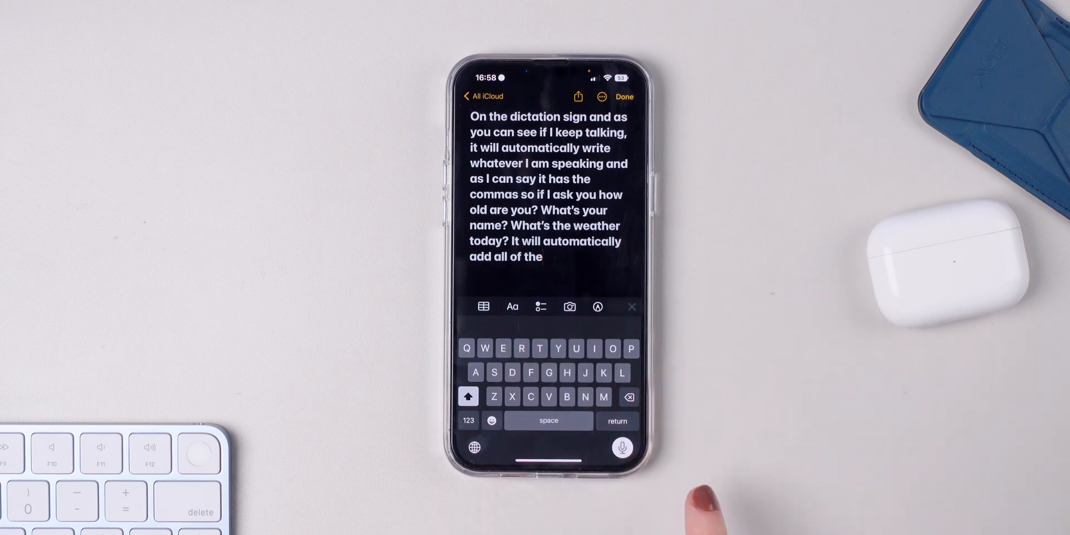
left_click(622, 448)
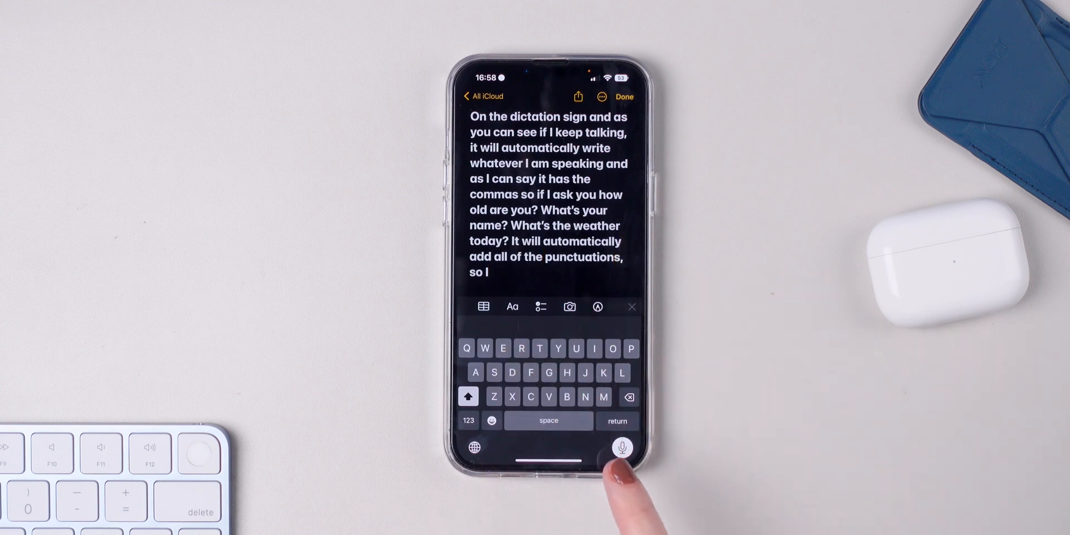
left_click(622, 447)
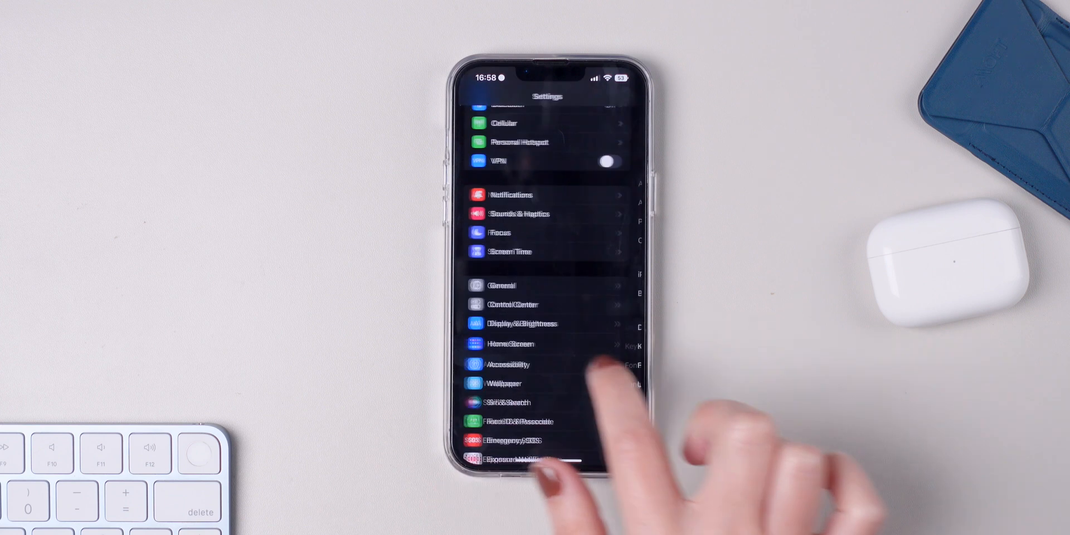
left_click(519, 214)
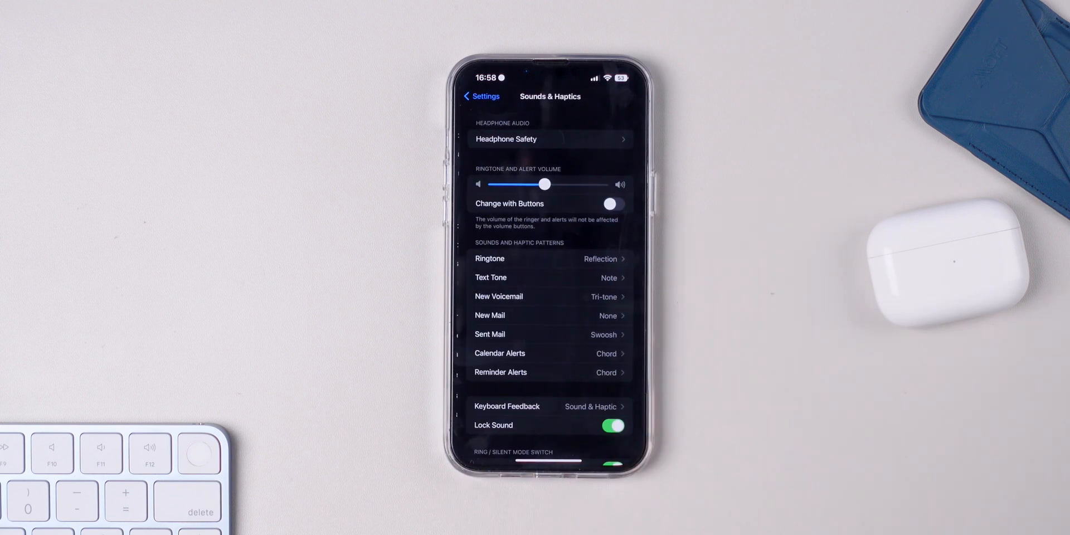
left_click(550, 407)
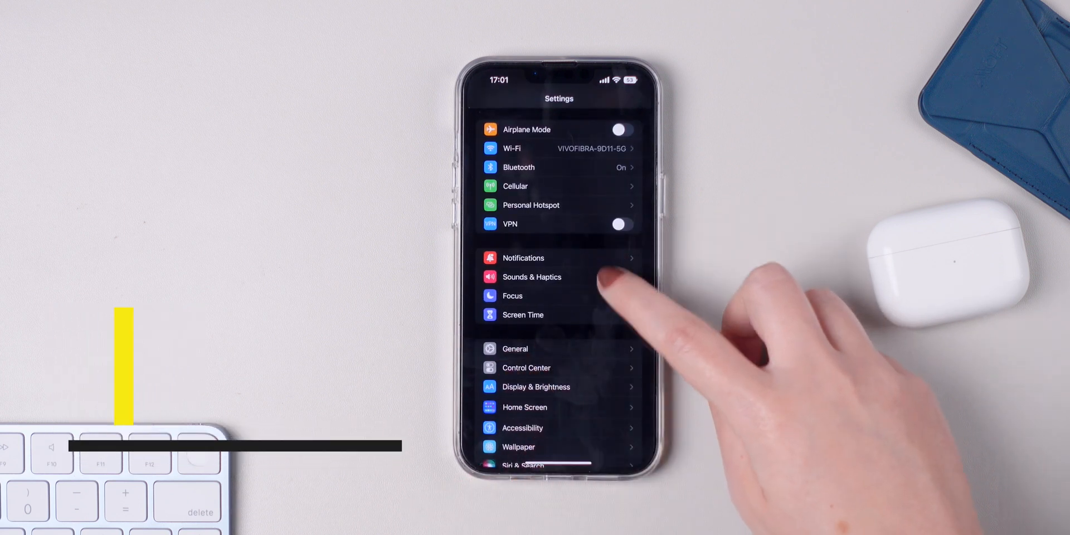
Reach the Notifications settings showing Display As set to Count.
scroll("down", 3)
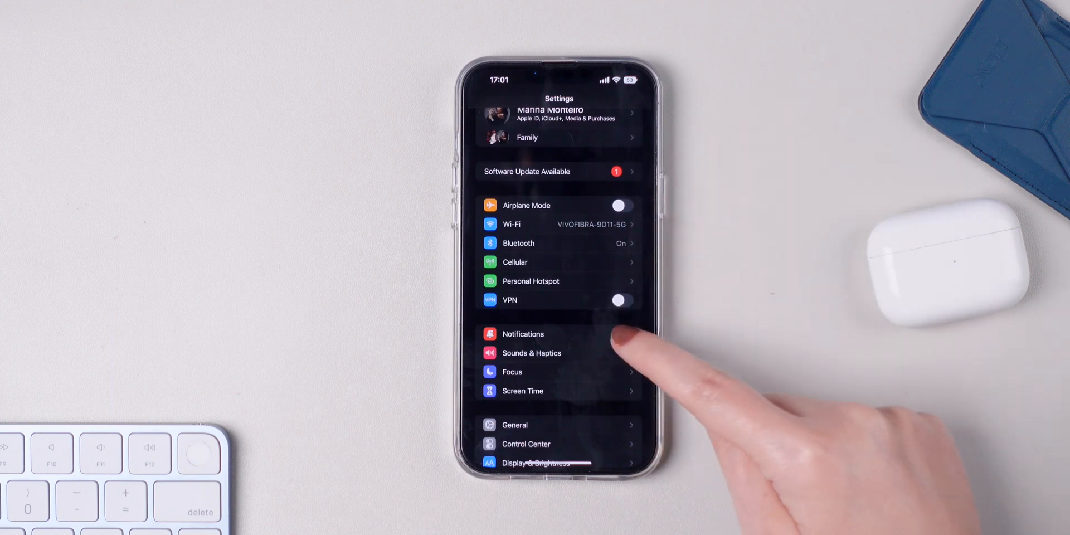
left_click(523, 334)
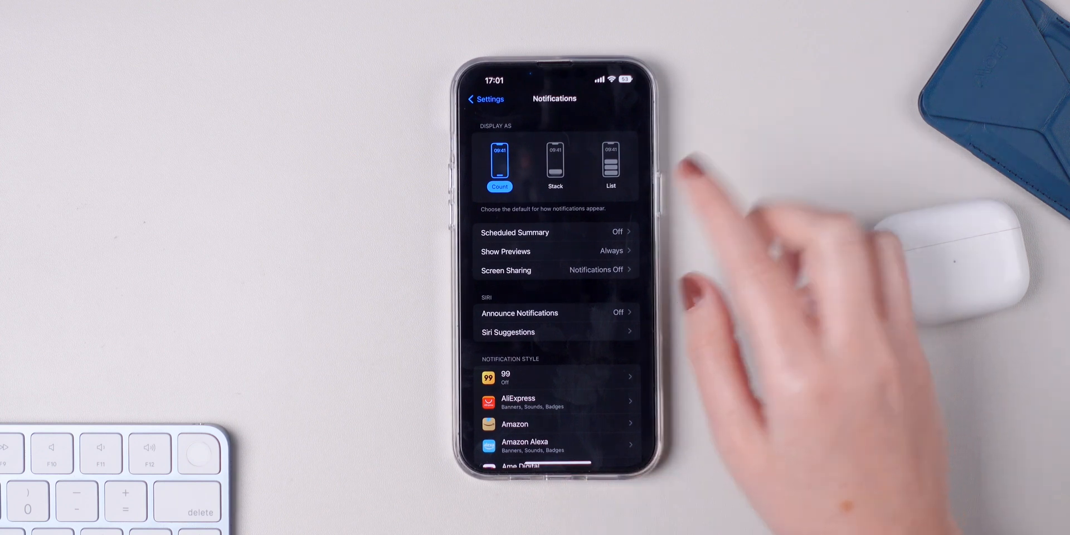
mouse_move(601, 314)
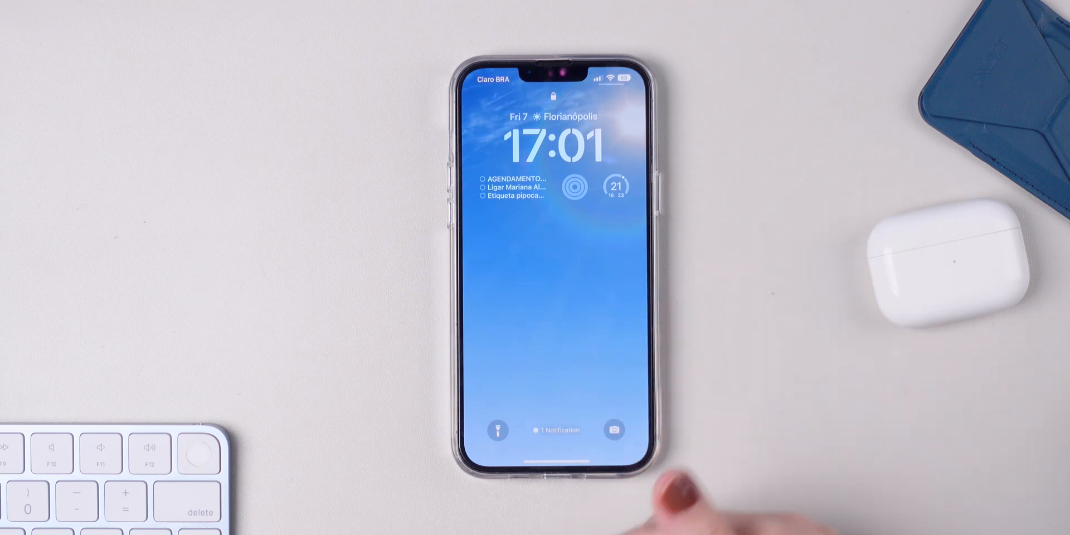
mouse_move(669, 491)
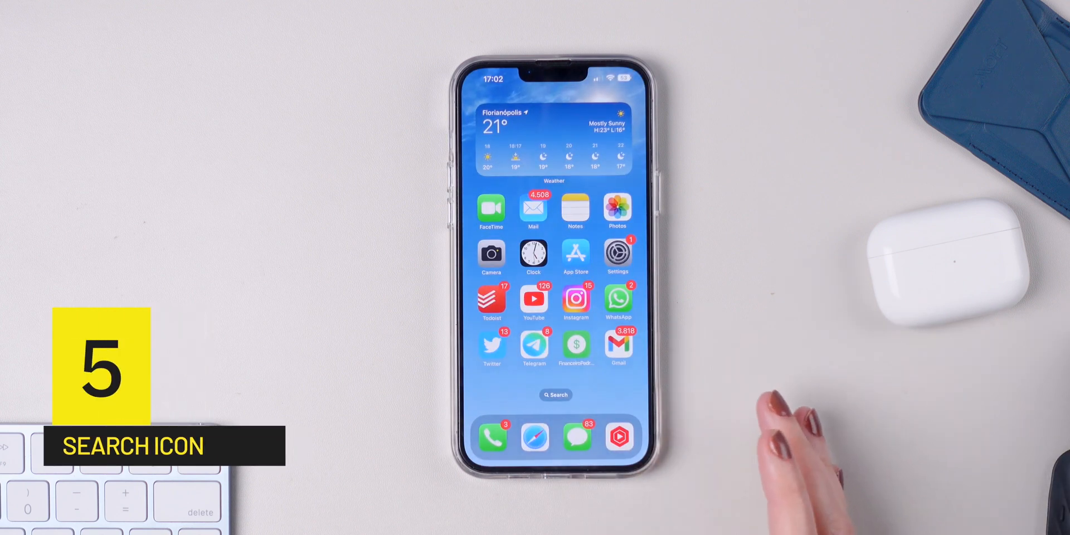
Turn off Show on Home Screen for Search so page dots appear above the dock.
left_click(555, 394)
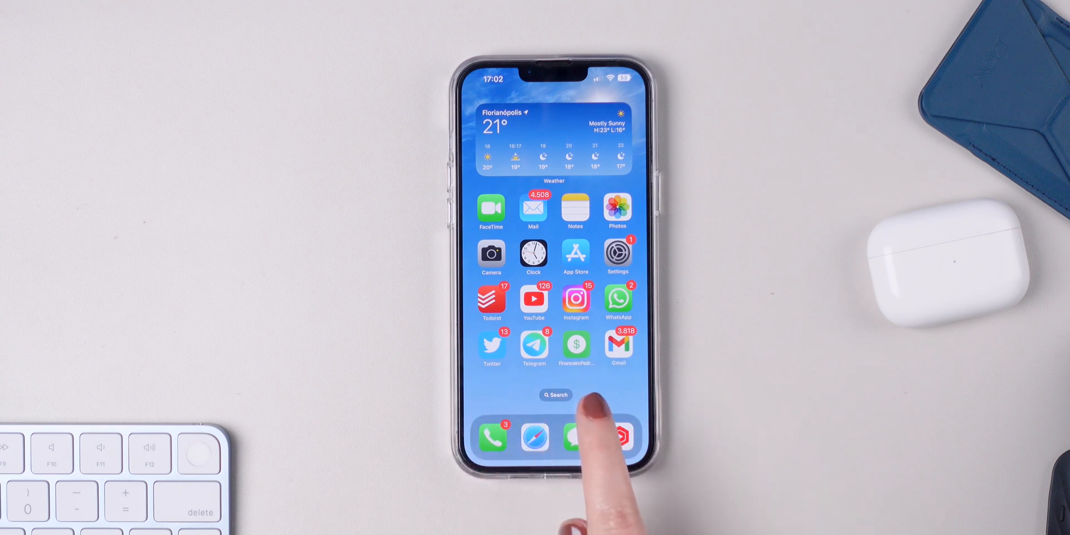
mouse_move(578, 438)
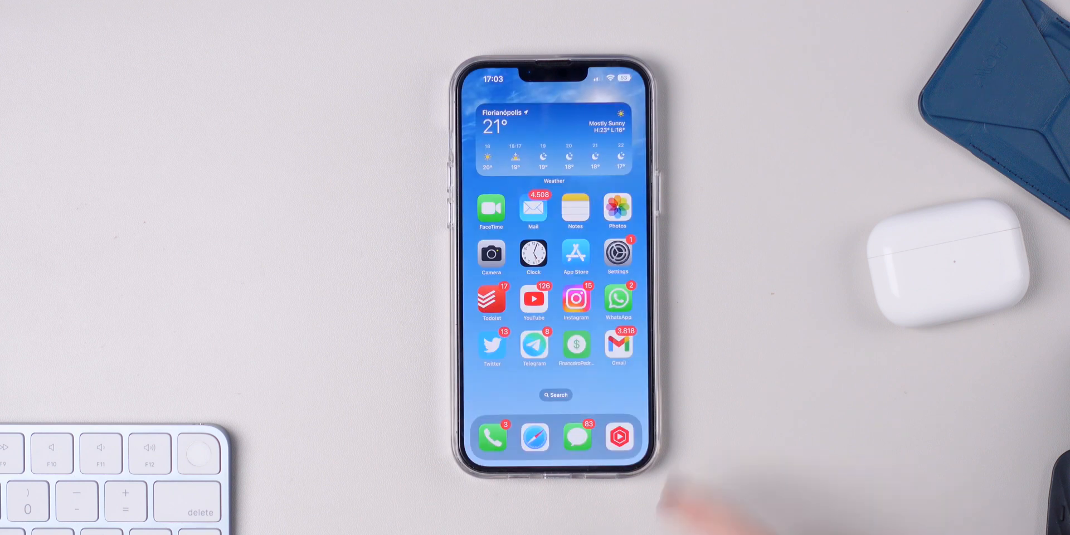
left_click(618, 253)
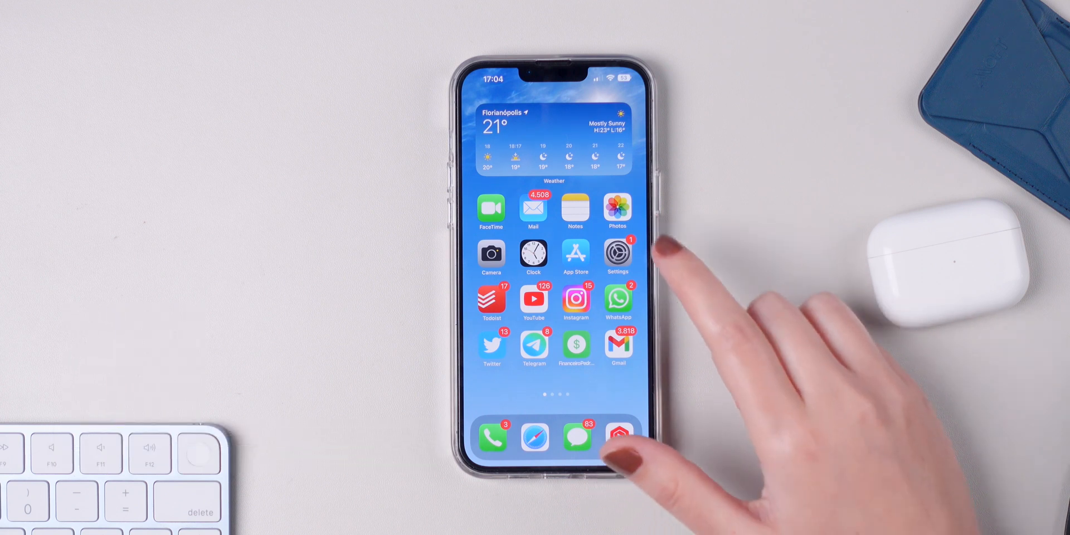
Reach Apple ID > Password & Security with Automatic Verification on under Advanced.
left_click(618, 256)
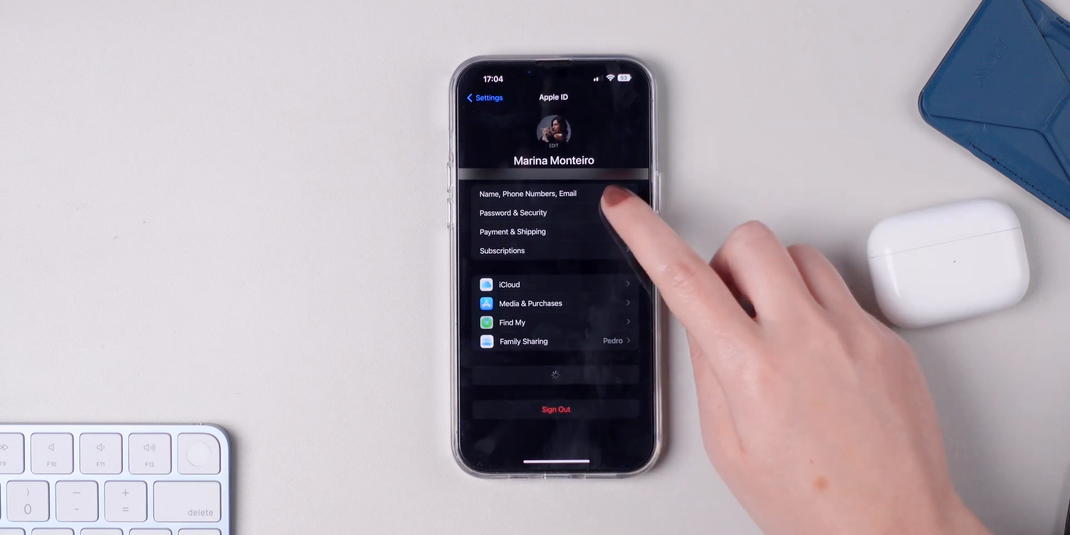
left_click(513, 212)
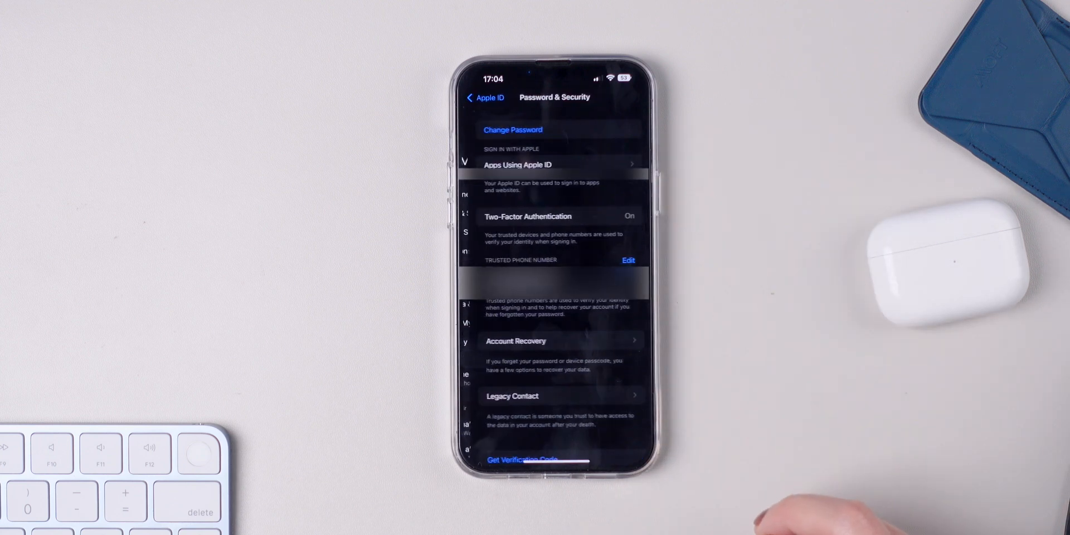
scroll("down", 3)
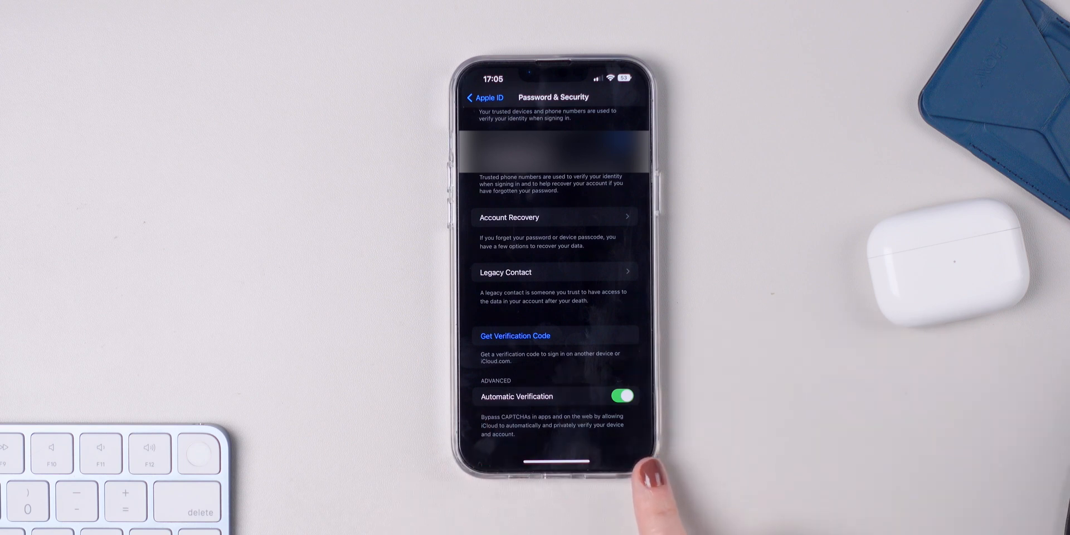
mouse_move(656, 444)
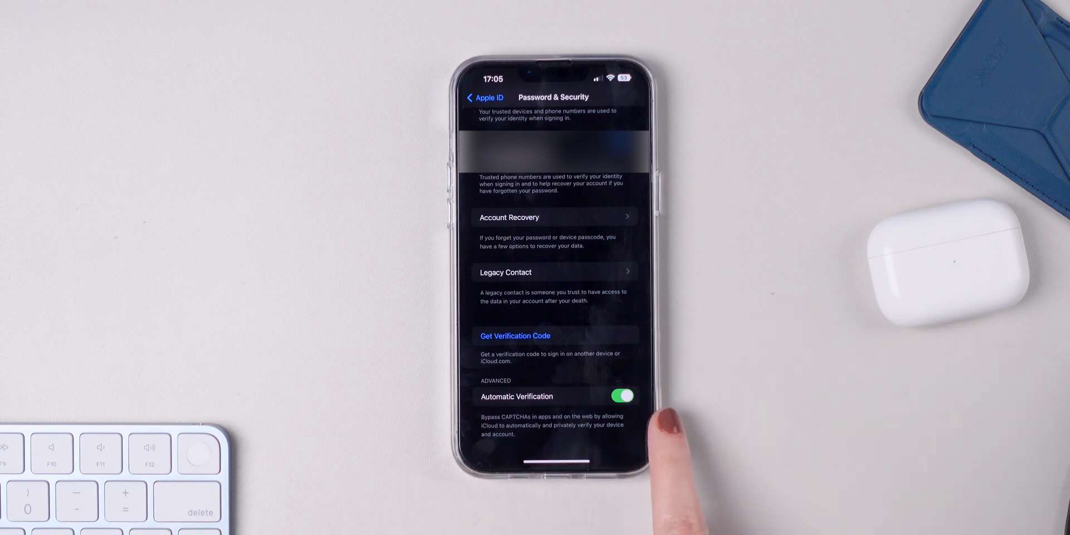
mouse_move(559, 478)
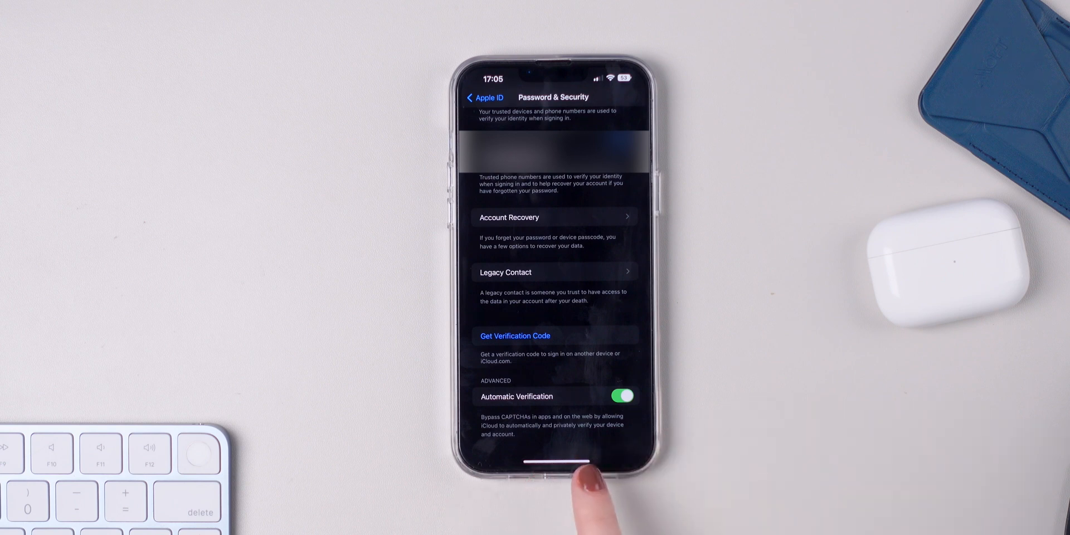
mouse_move(593, 498)
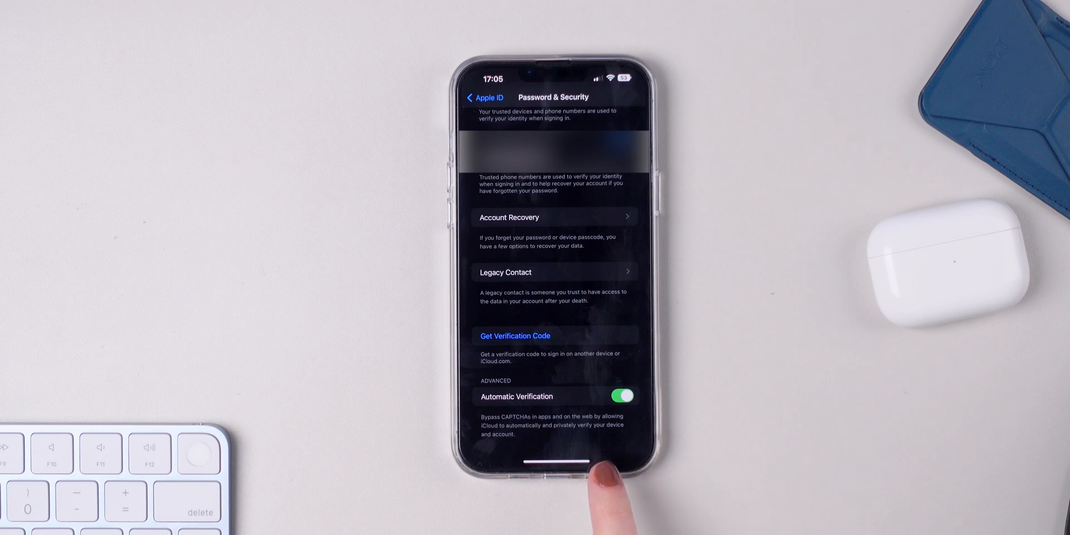
mouse_move(601, 491)
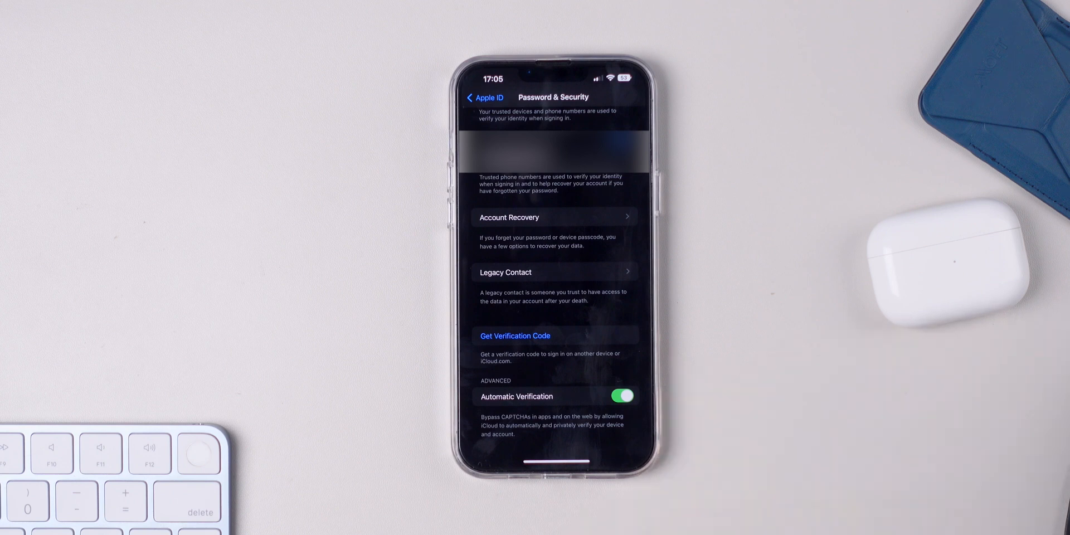
mouse_move(717, 478)
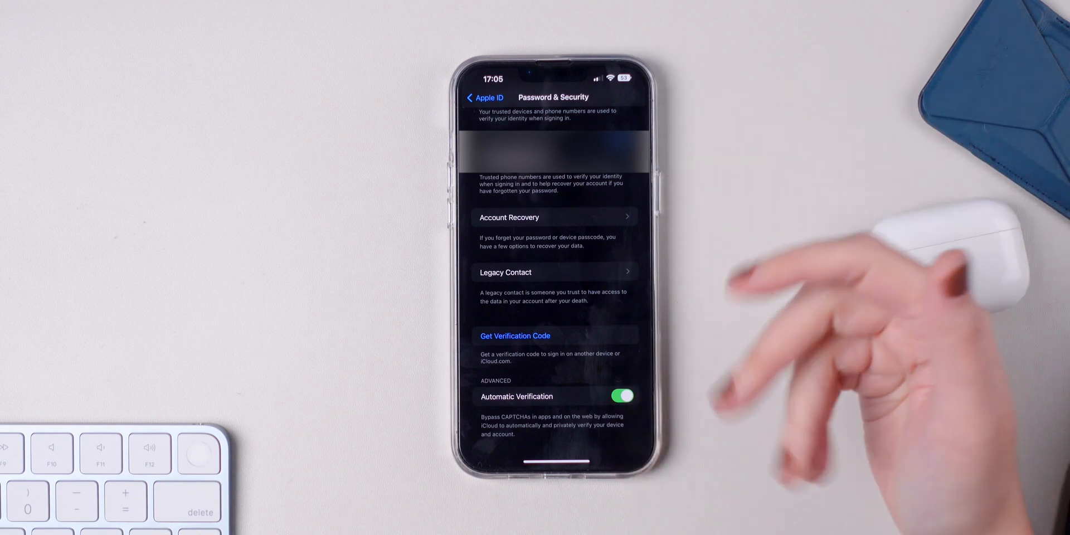
mouse_move(853, 239)
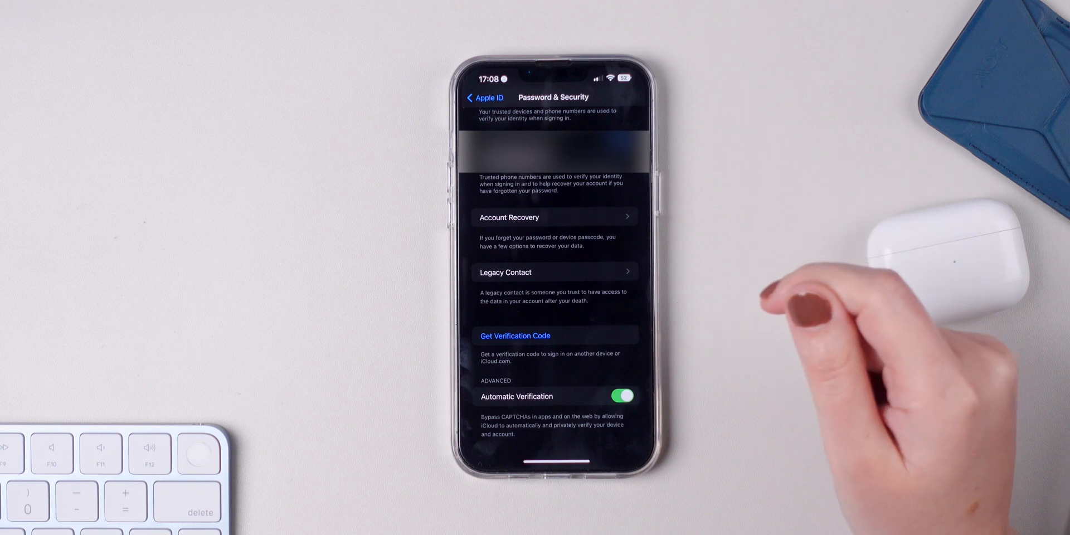
Back out to Settings and reach the Notes Password option for locked notes.
left_click(484, 97)
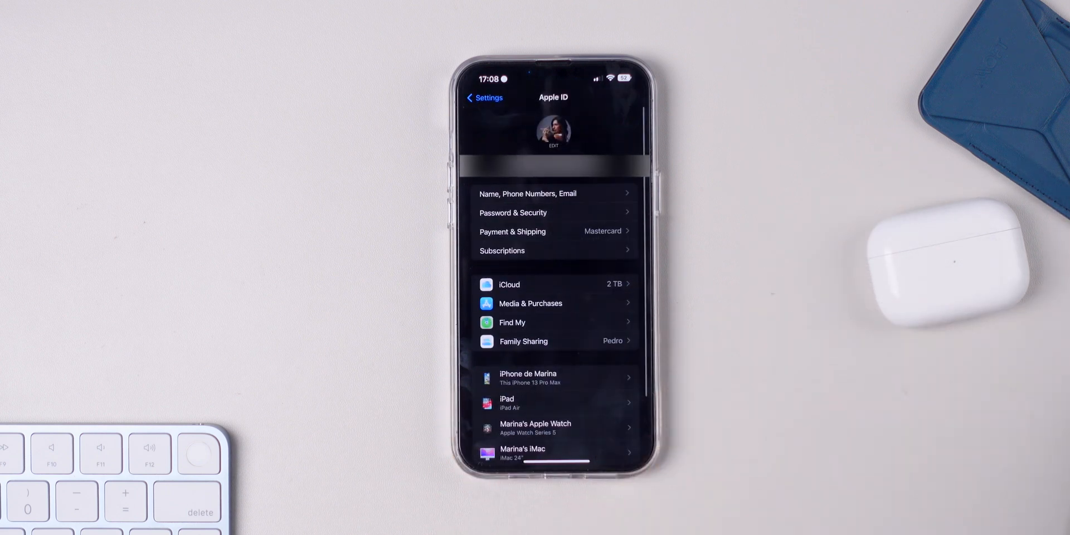
scroll("up", 3)
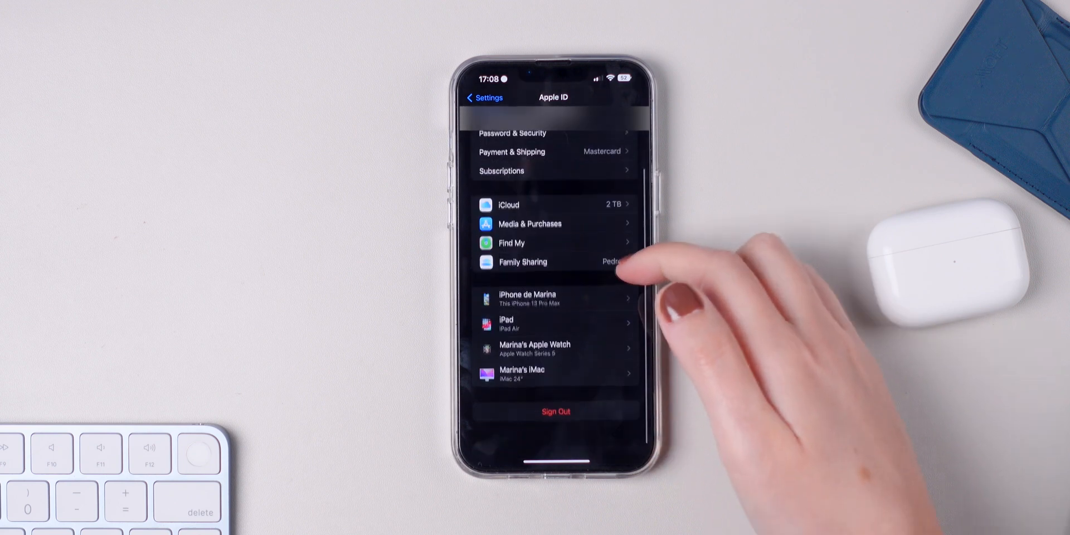
left_click(484, 97)
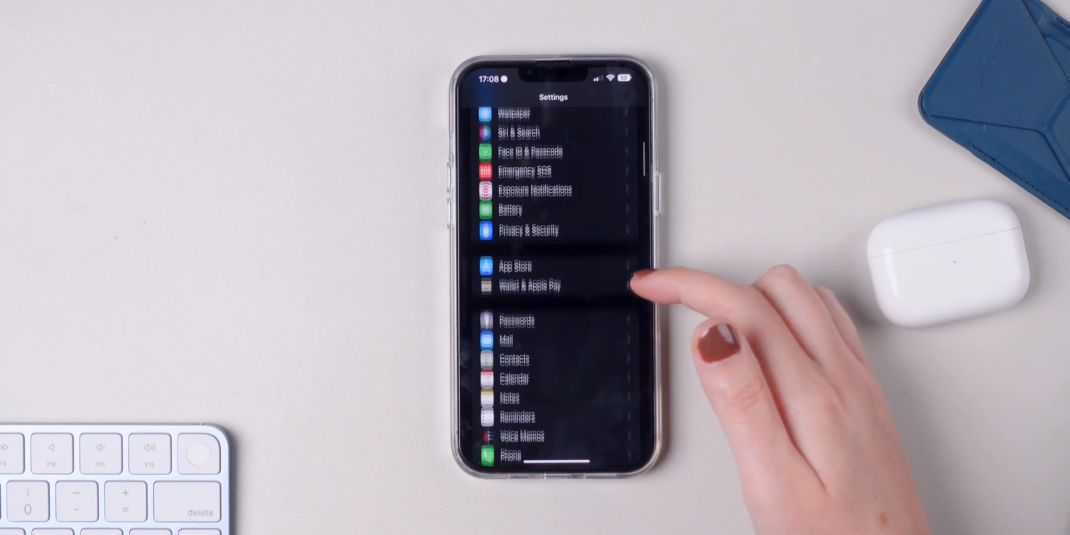
left_click(510, 398)
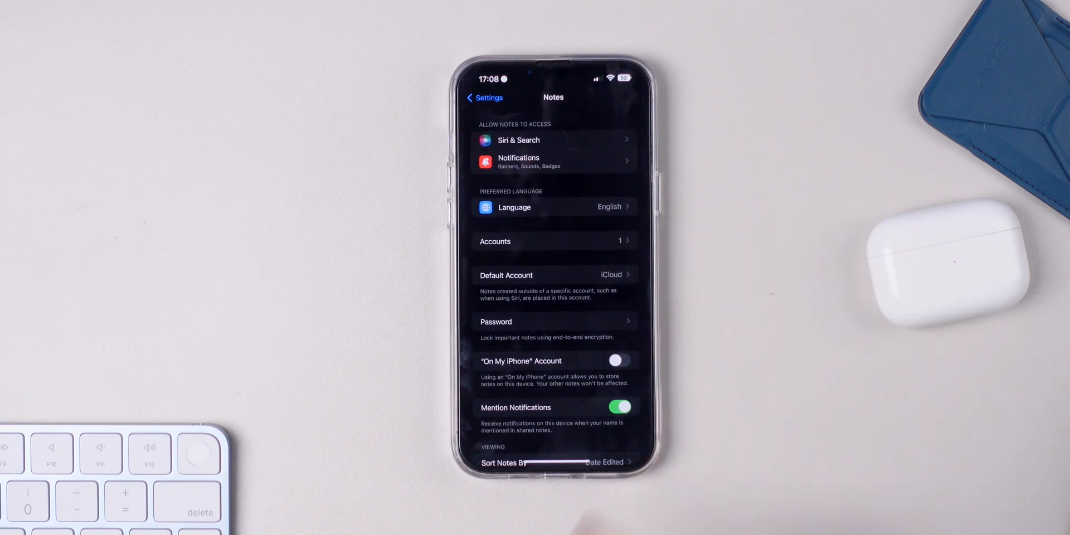
left_click(554, 322)
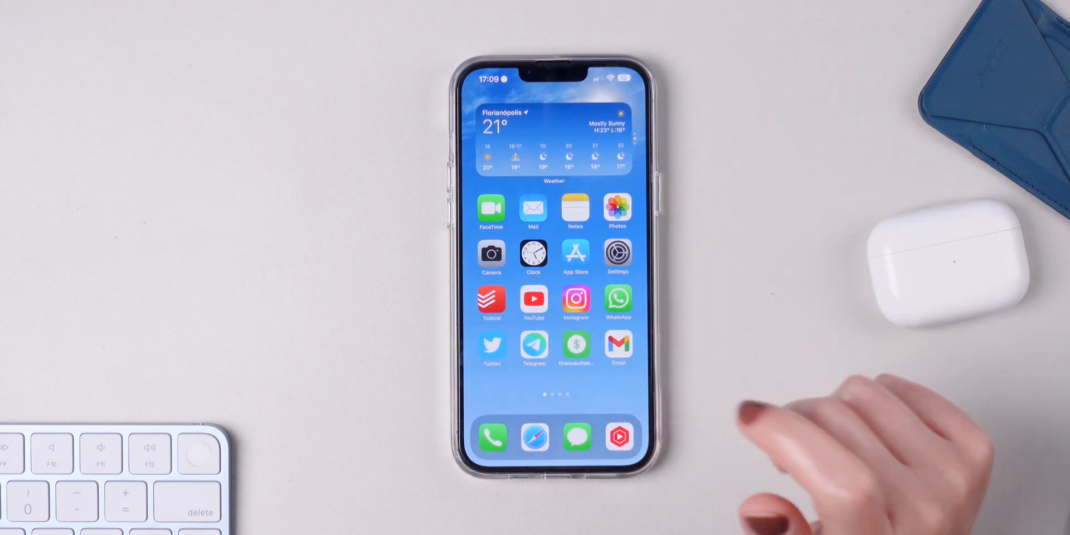
In Settings > Photos, leave Show Featured Content off after a brief toggle.
left_click(618, 252)
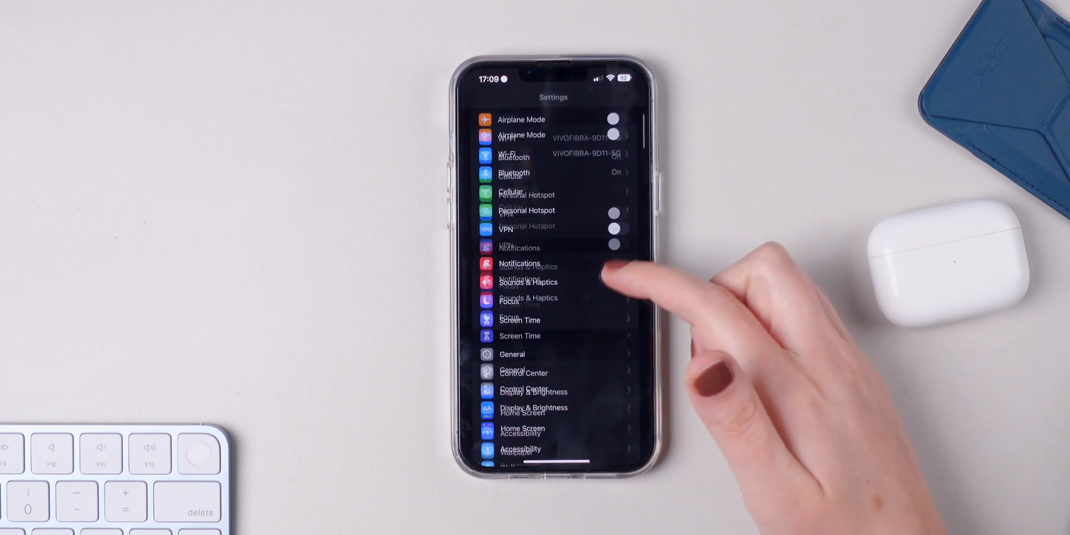
scroll("down", 3)
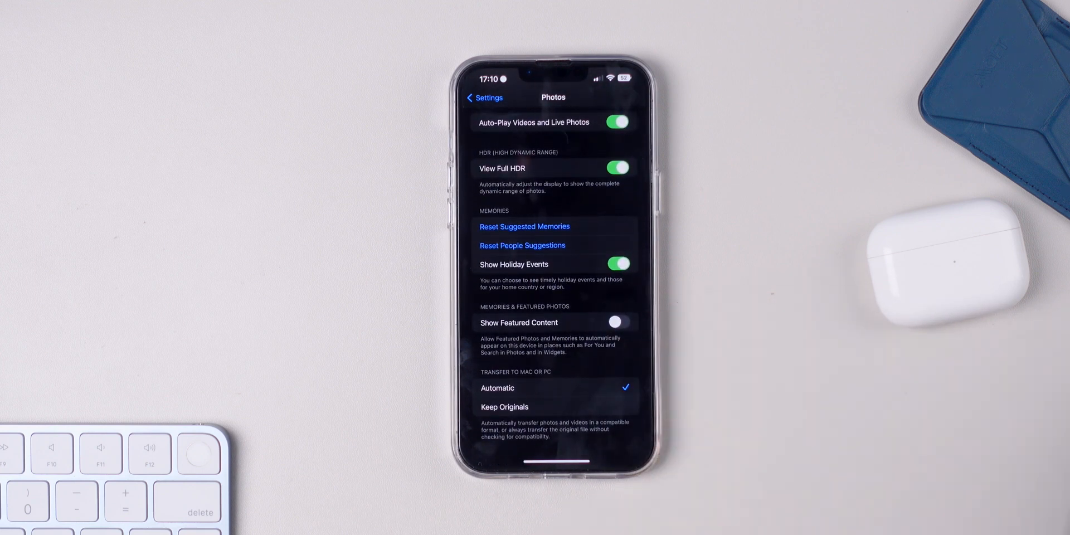
mouse_move(662, 382)
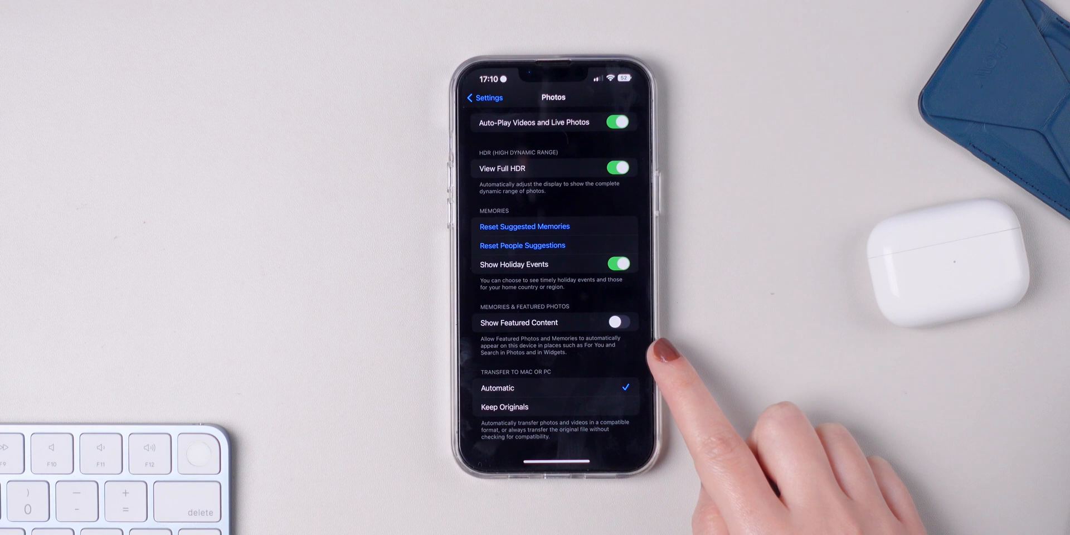
mouse_move(662, 369)
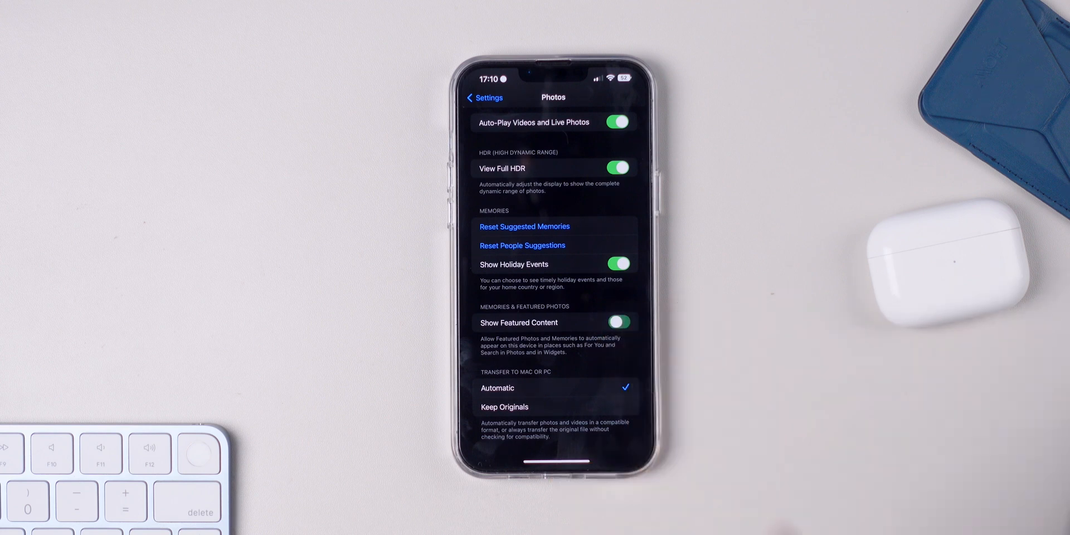
left_click(617, 322)
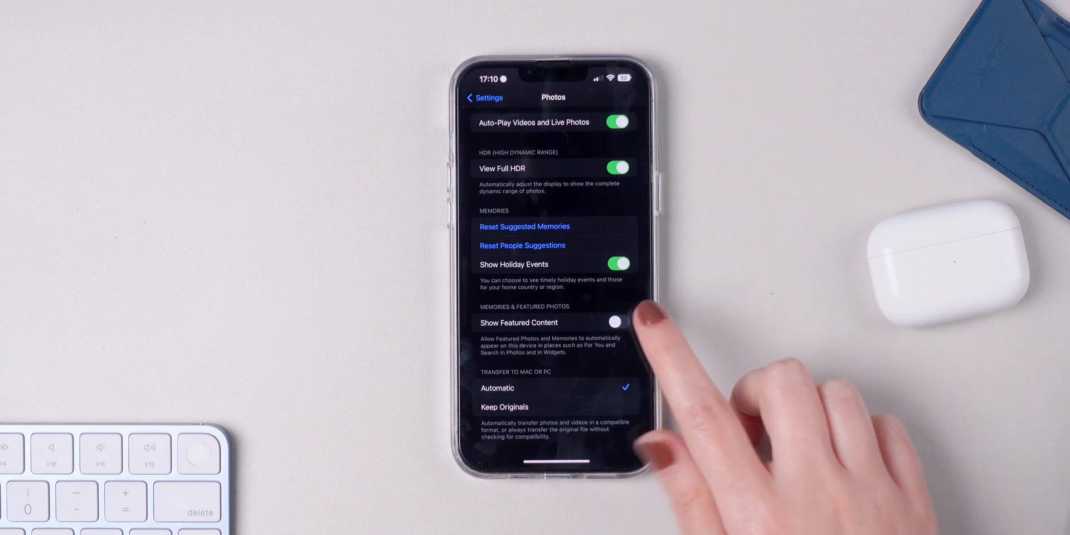
left_click(617, 323)
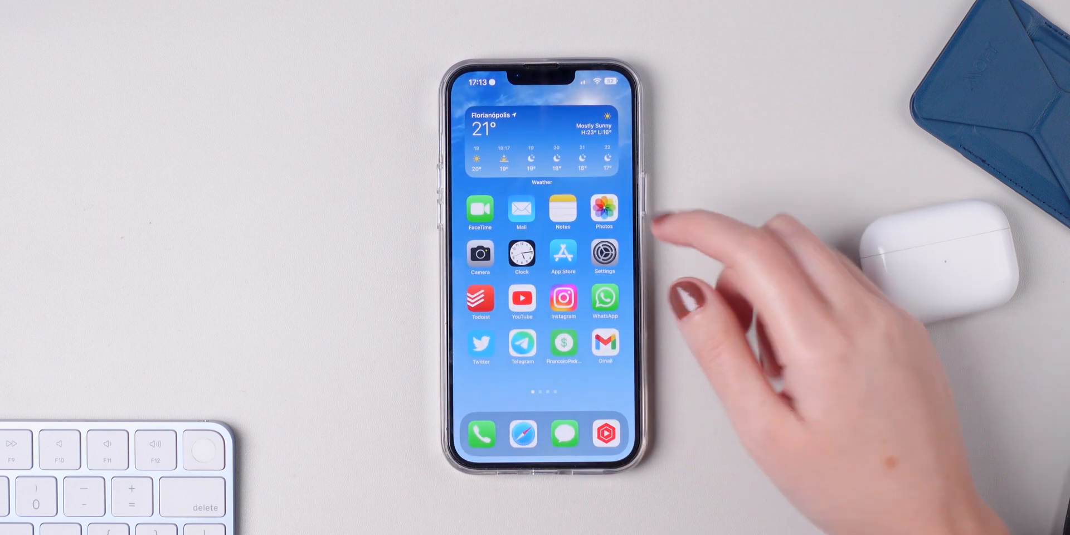
Reach Weather's Notifications page with Severe Weather and Next-Hour Precipitation alerts.
left_click(541, 136)
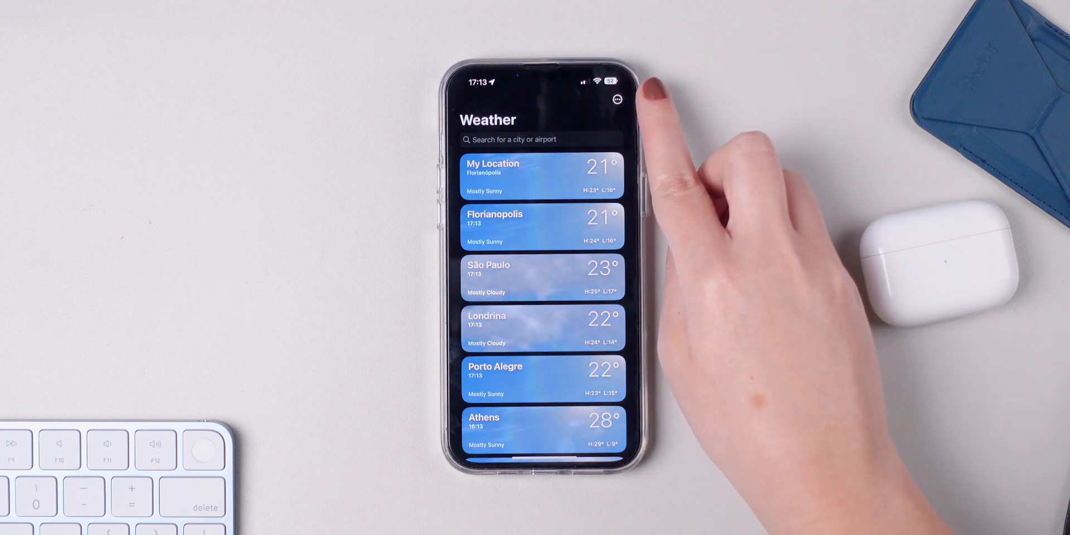
left_click(617, 100)
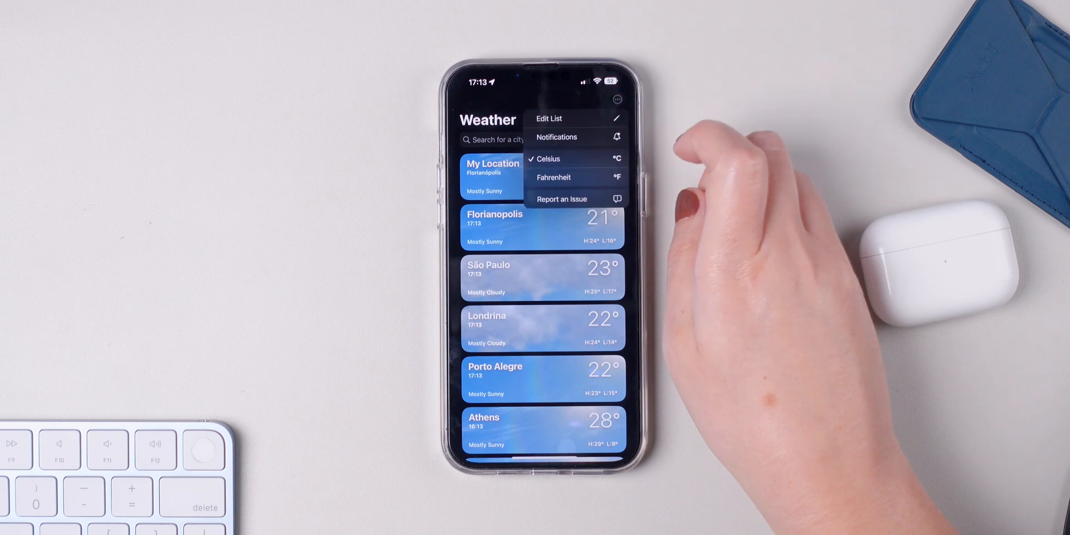
left_click(556, 137)
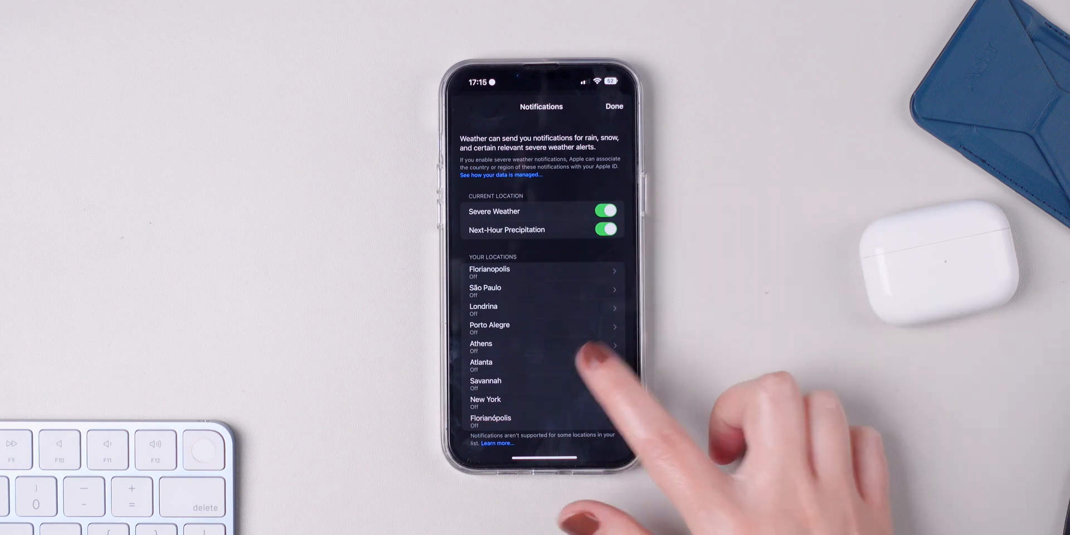
Enable Severe Weather and Next-Hour Precipitation alerts for Atlanta.
left_click(481, 365)
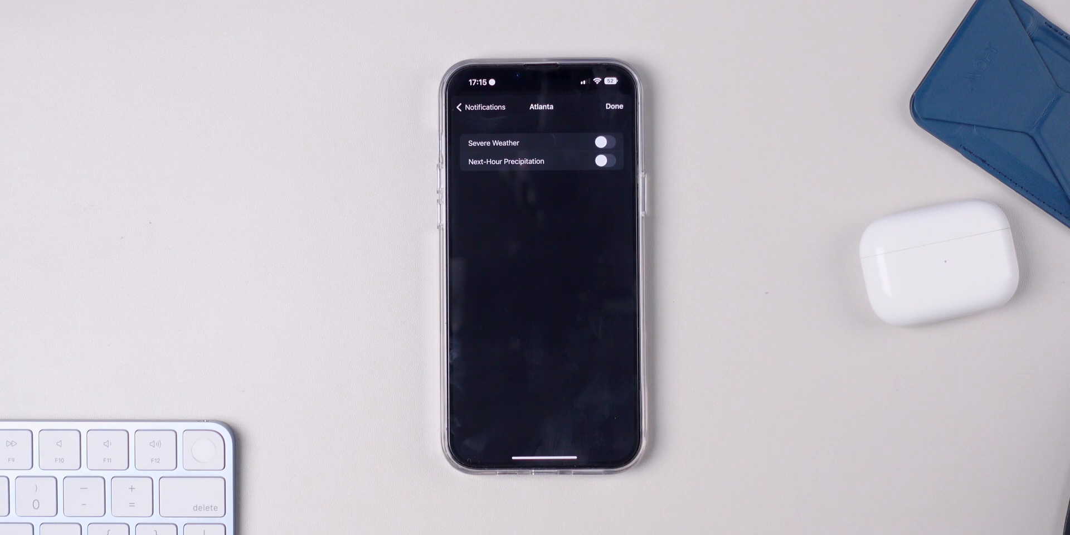
left_click(602, 143)
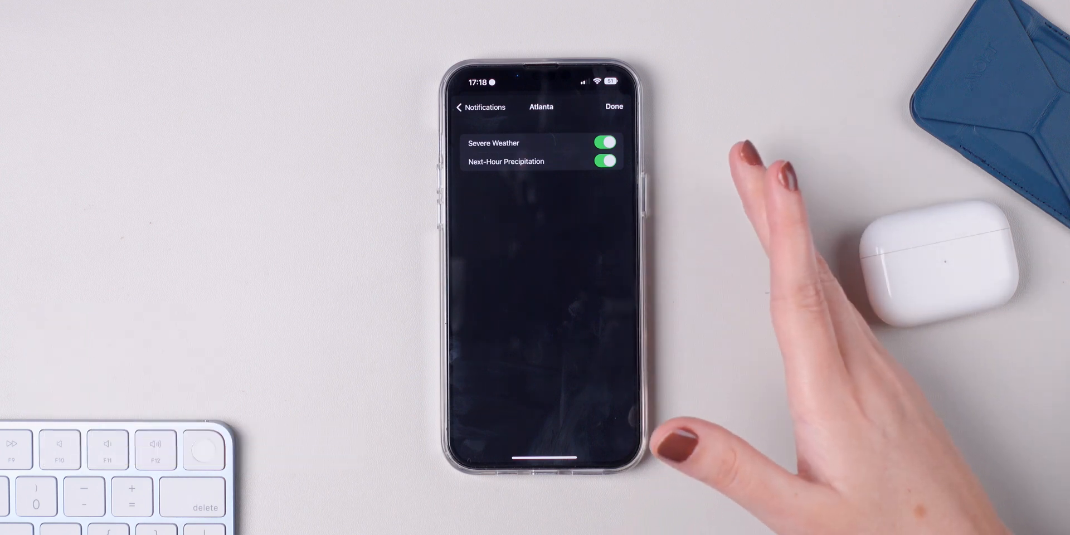
From the Home Screen, reach Mail's Undo Send Delay choices to set 30 Seconds.
left_click(613, 106)
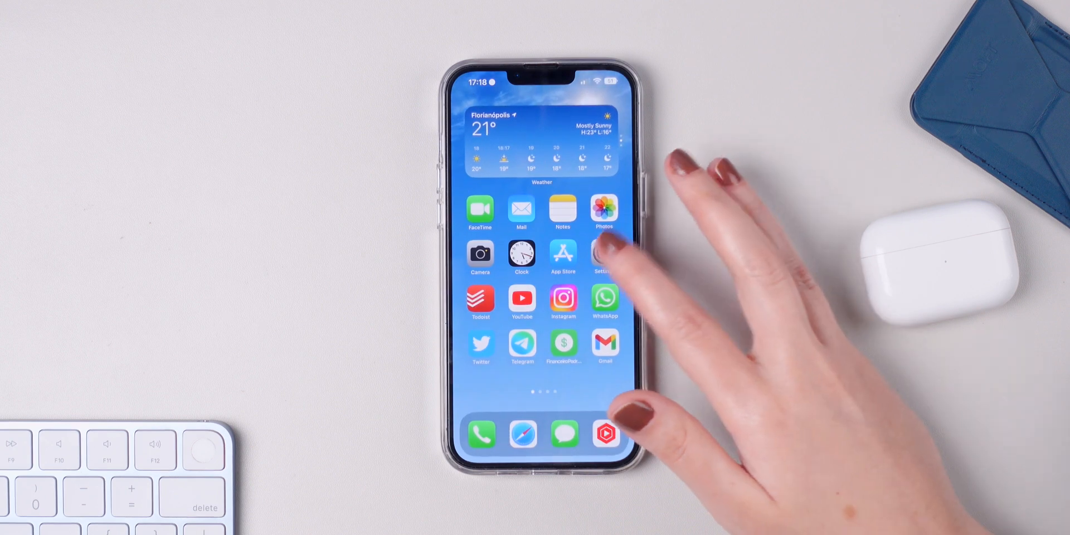
left_click(603, 256)
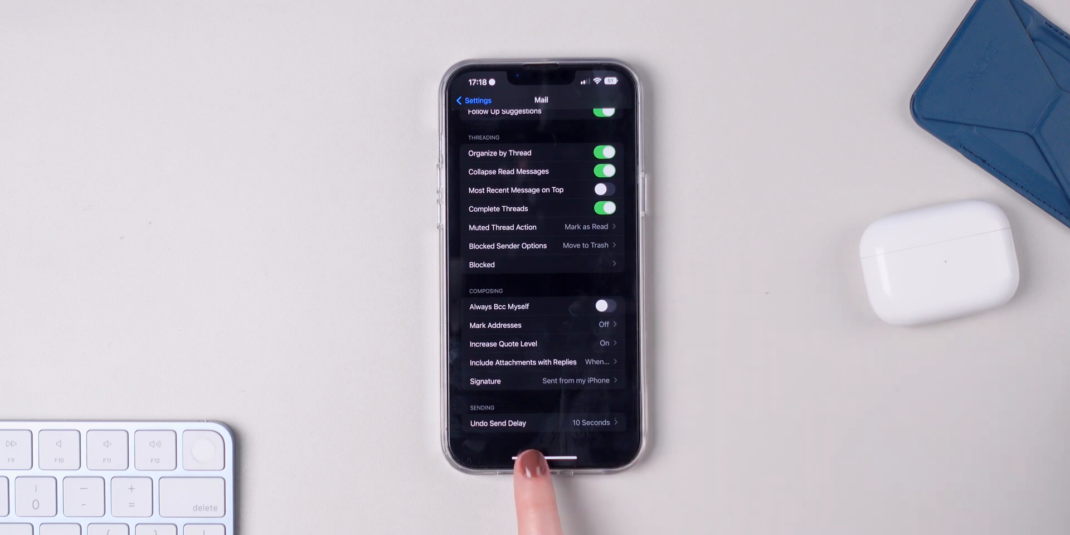
left_click(539, 423)
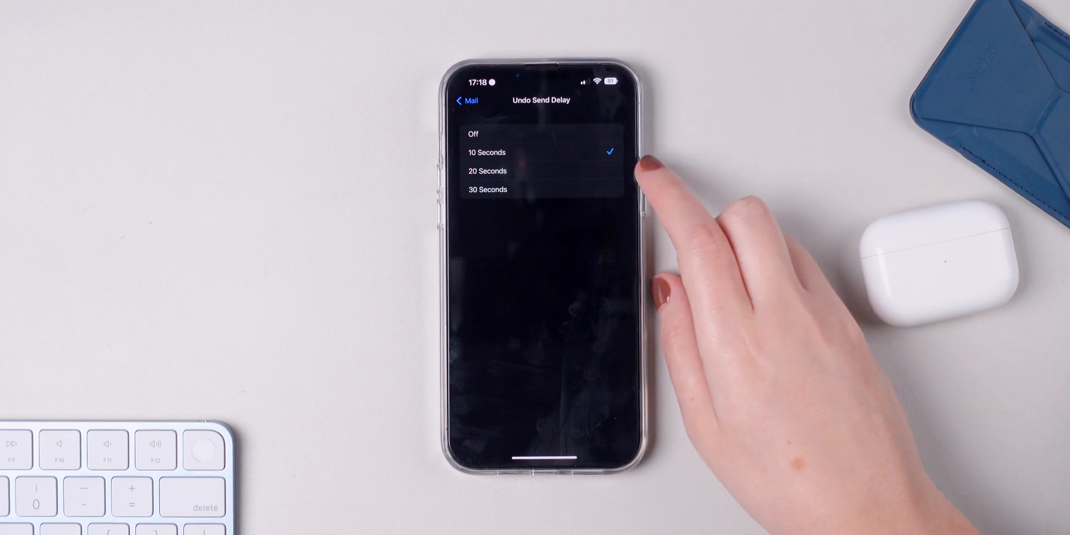
mouse_move(642, 191)
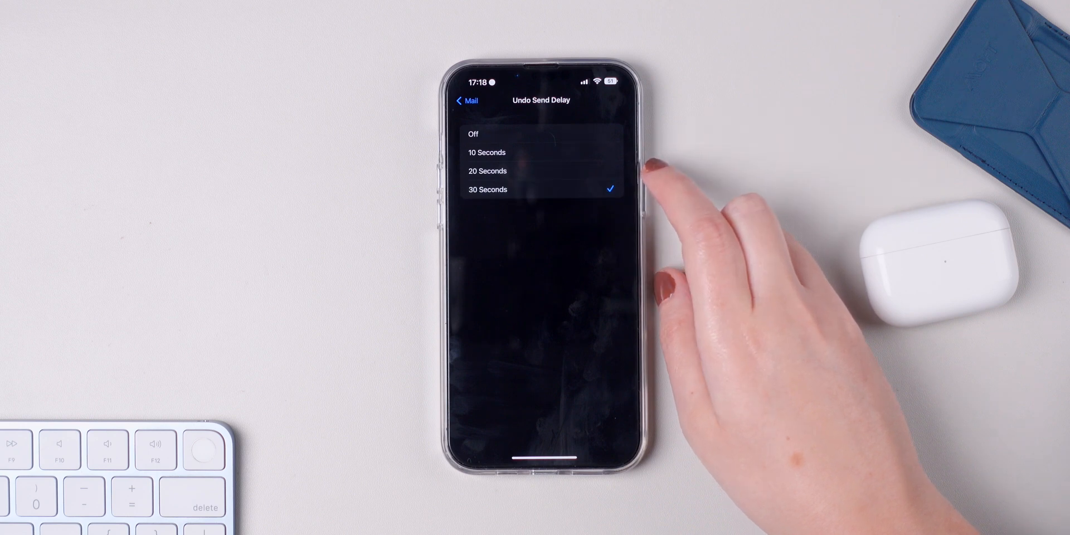
mouse_move(676, 198)
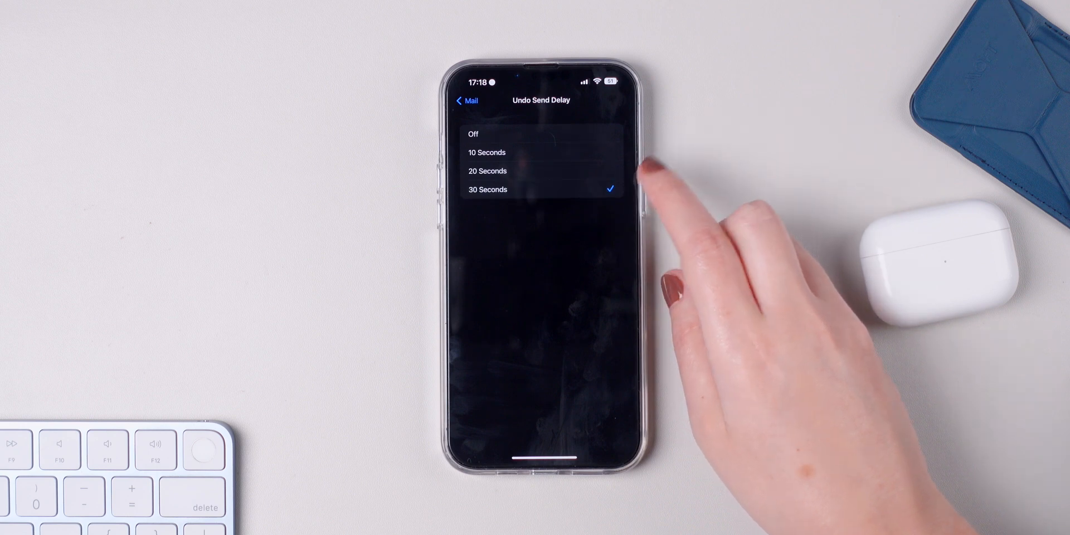
mouse_move(669, 184)
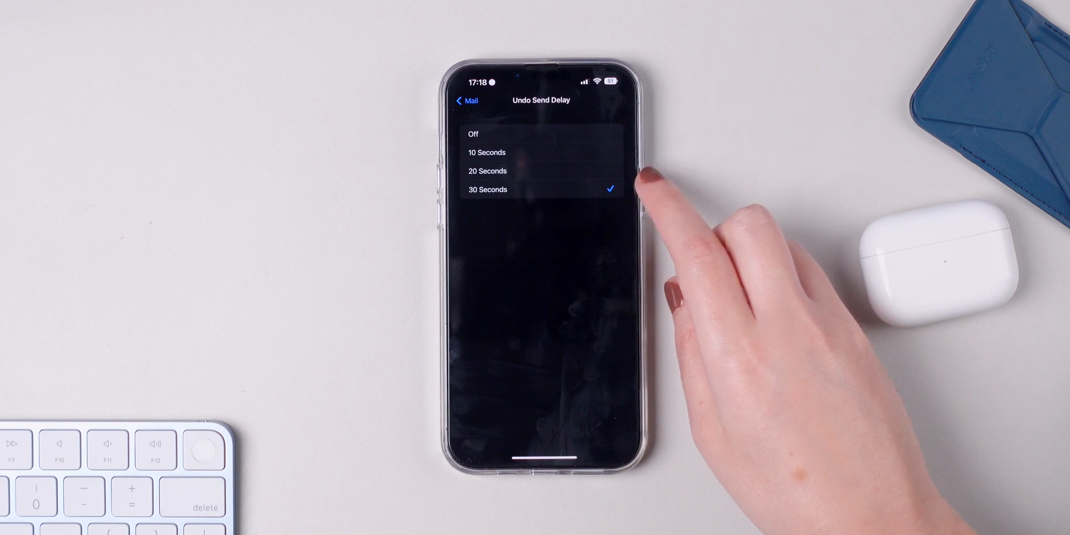